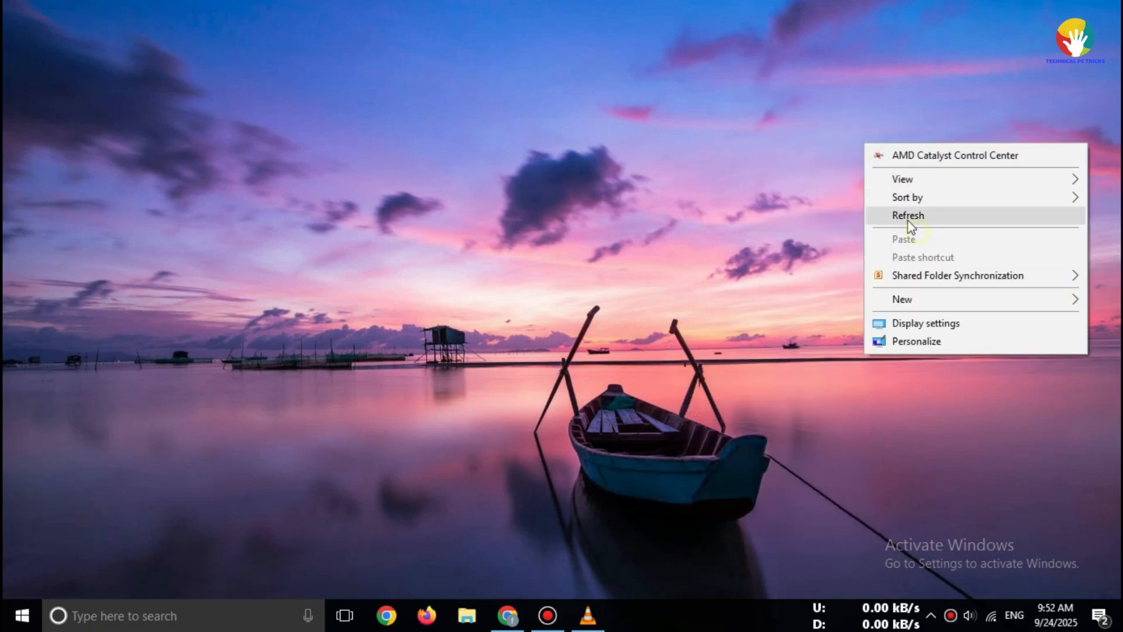
# Step: Sign in at web.autocad.com and reach the 30-day no-credit-card free trial offer
pyautogui.click(908, 215)
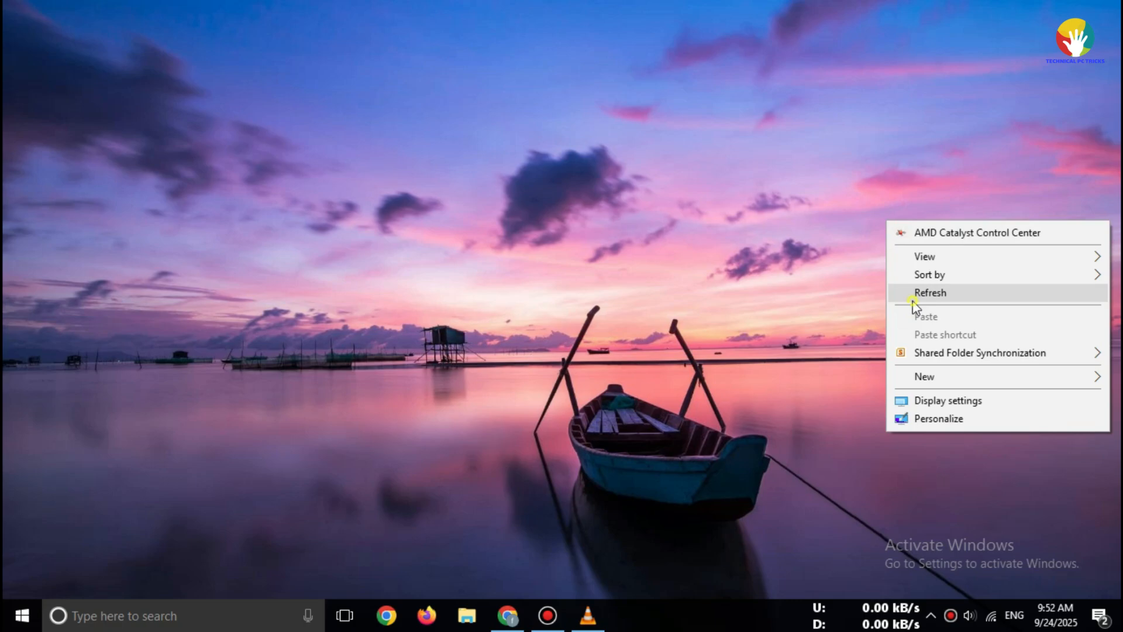
pyautogui.click(929, 293)
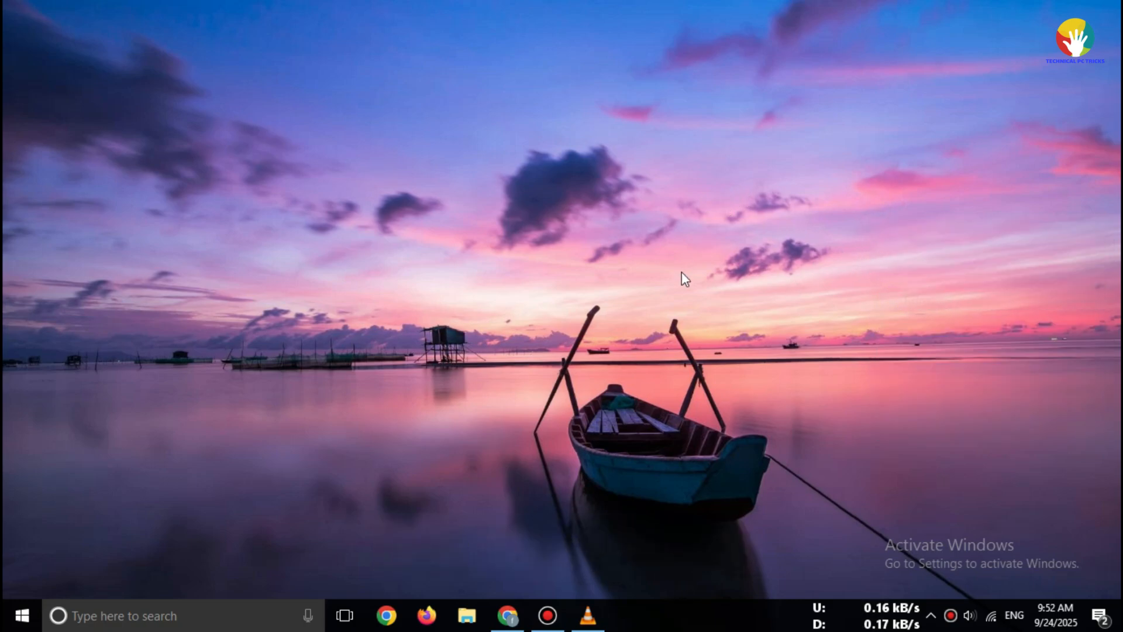
pyautogui.rightClick(680, 278)
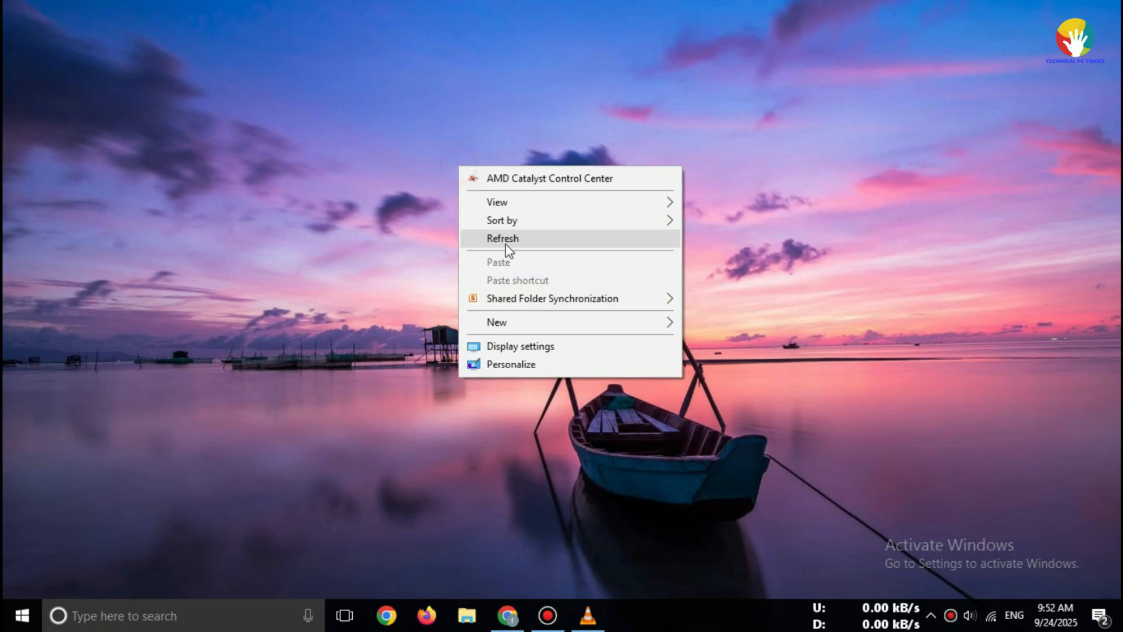
pyautogui.click(502, 239)
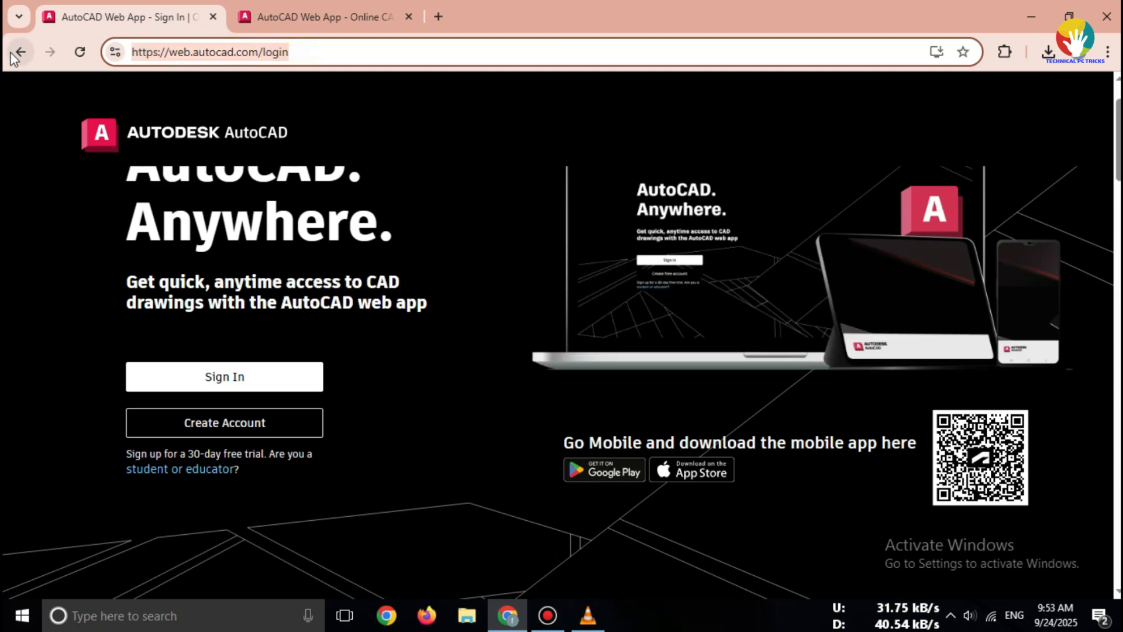
pyautogui.moveTo(376, 235)
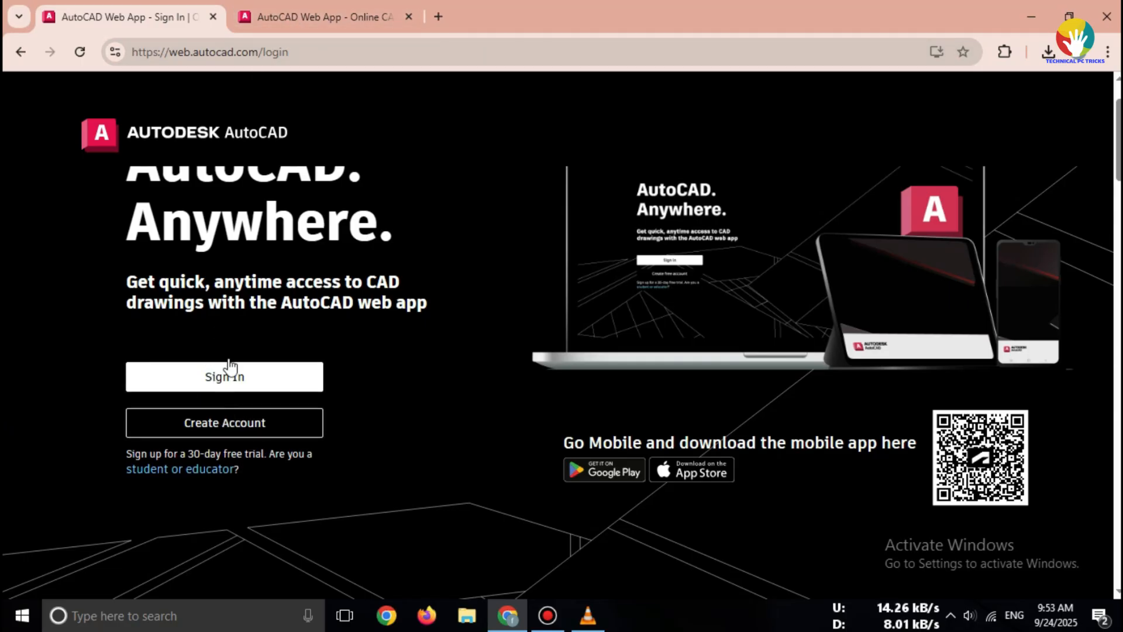
pyautogui.moveTo(122, 7)
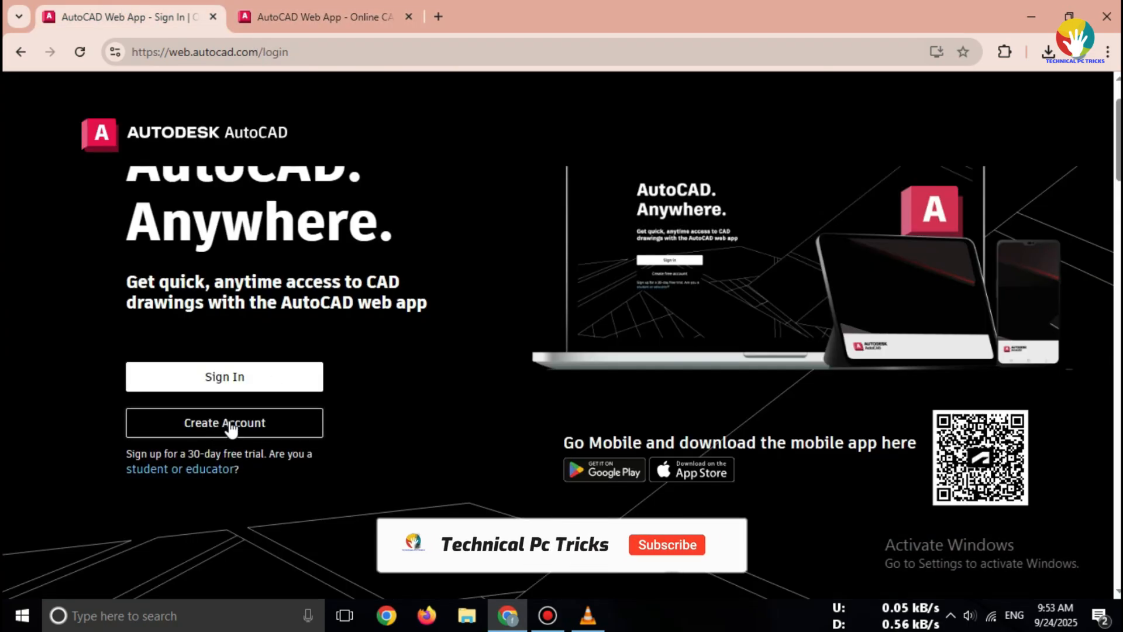
pyautogui.scroll(-3)
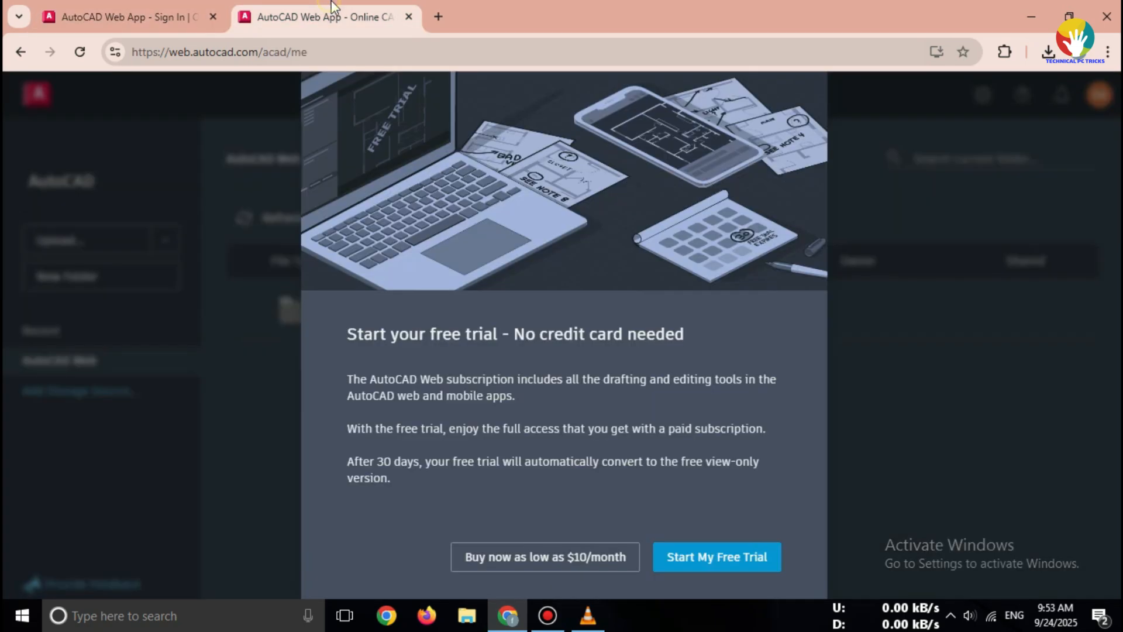
# Step: Start the free trial, then open Samples and the Dog House Plan Sample drawing
pyautogui.click(715, 556)
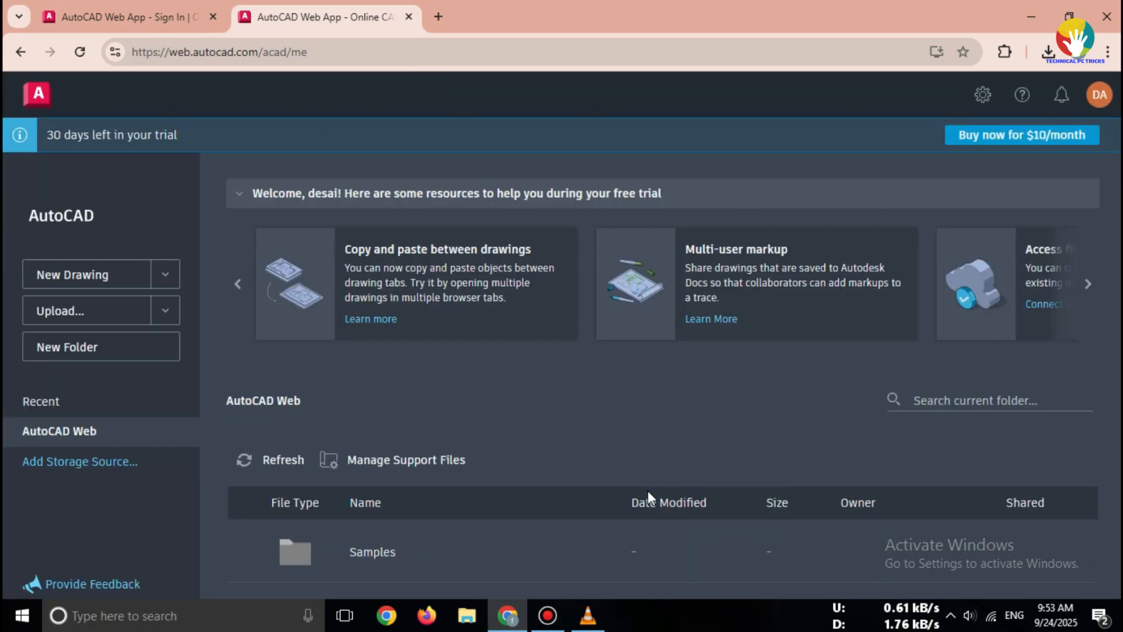
pyautogui.moveTo(331, 411)
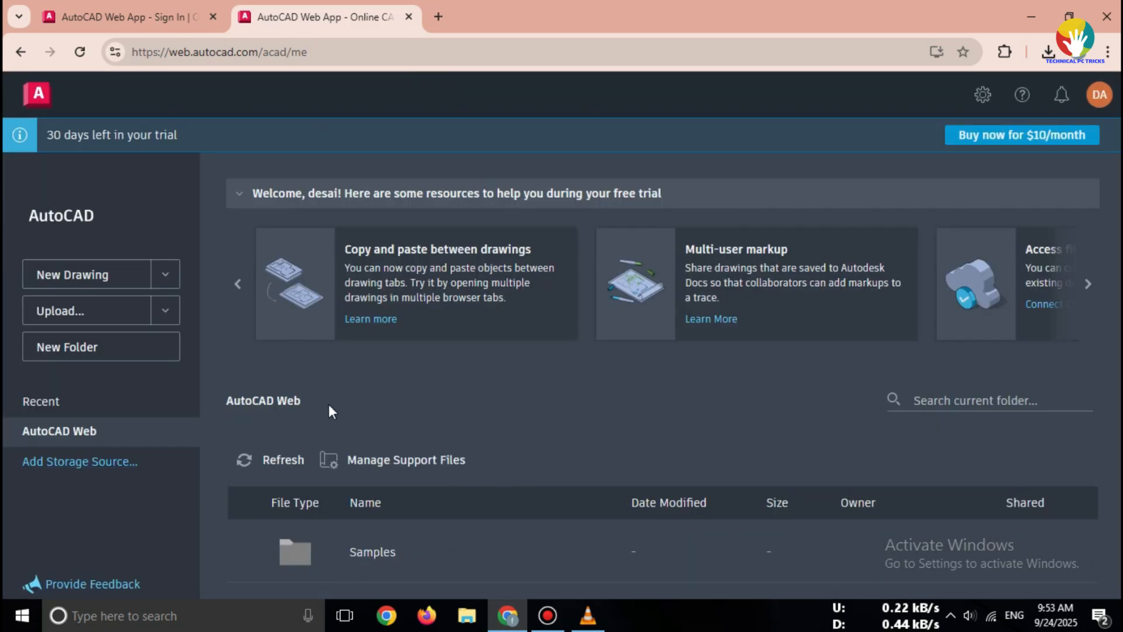
pyautogui.doubleClick(372, 551)
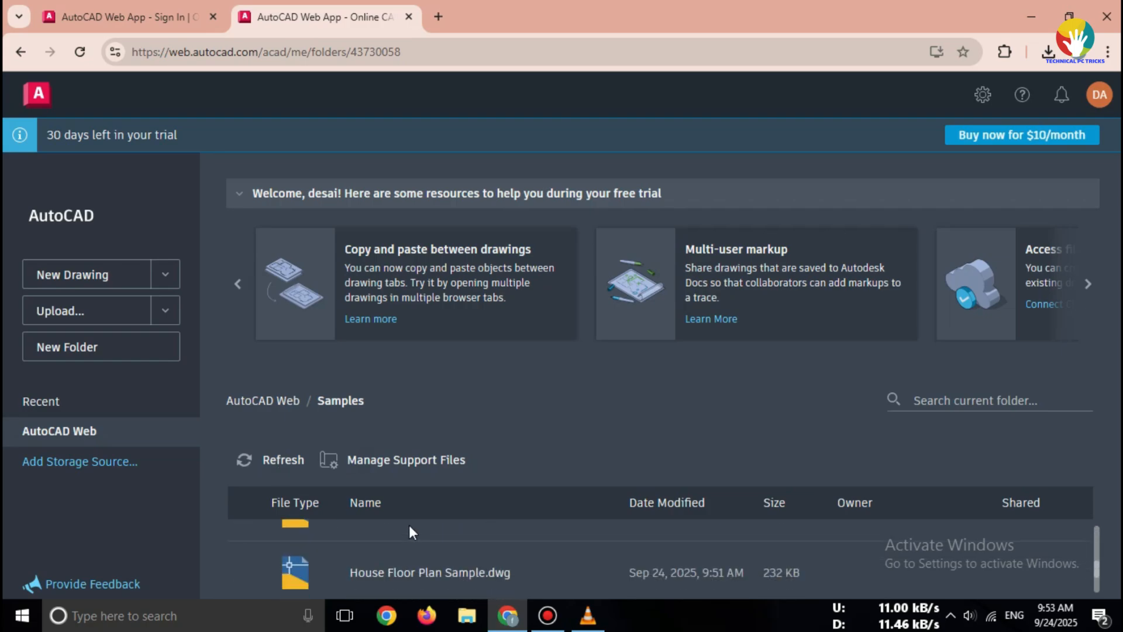
pyautogui.doubleClick(430, 572)
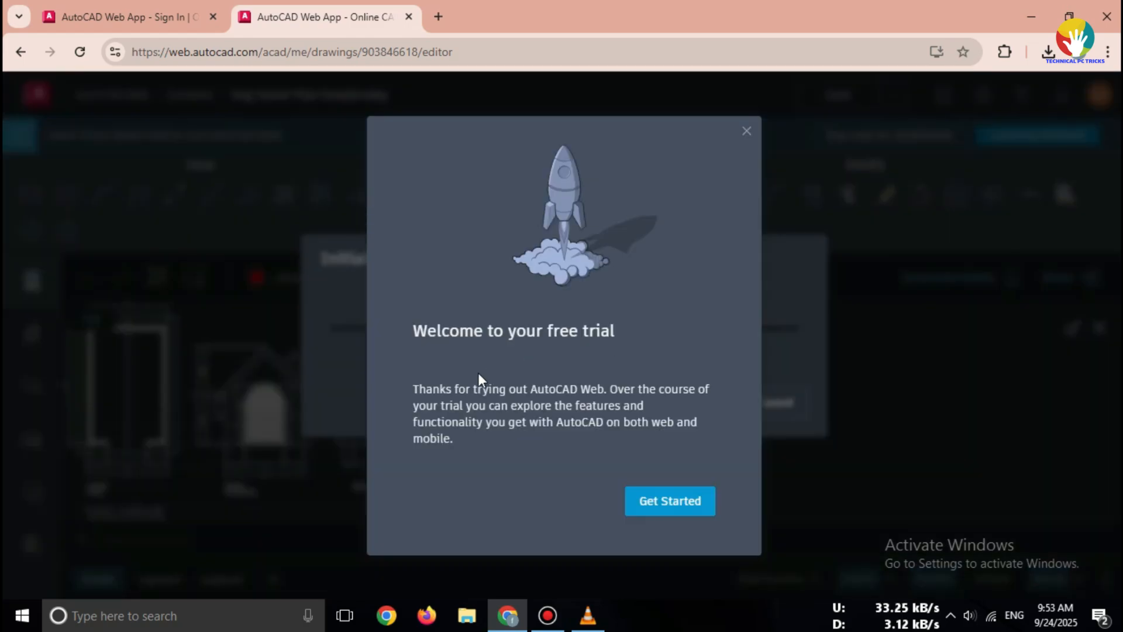
# Step: Dismiss the Welcome to your free trial dialog with Get Started
pyautogui.click(670, 500)
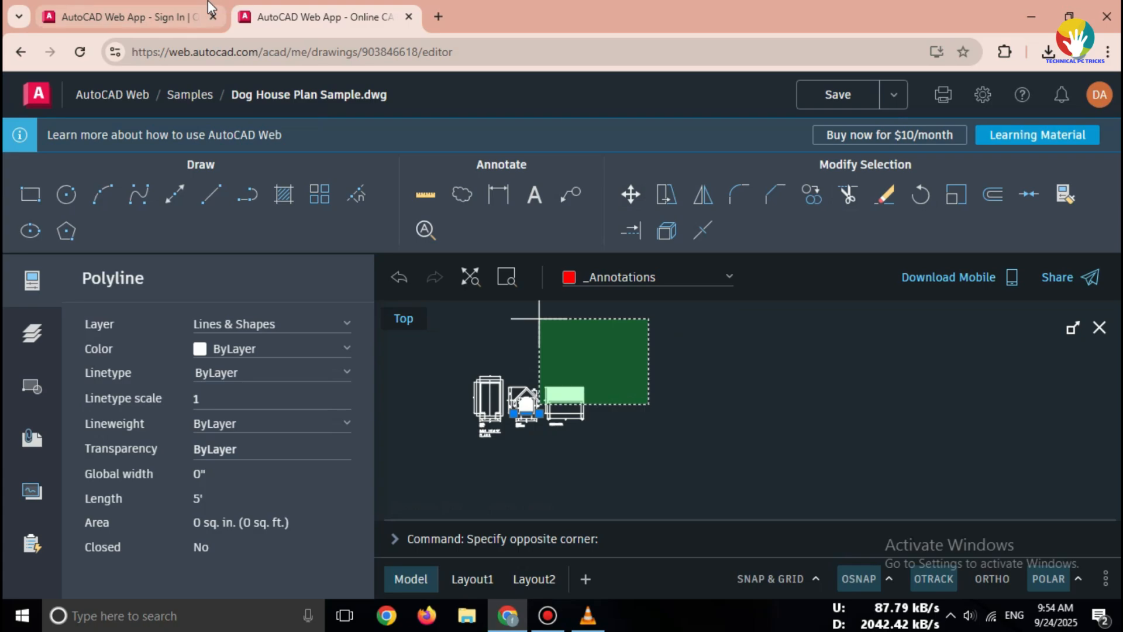
pyautogui.moveTo(129, 16)
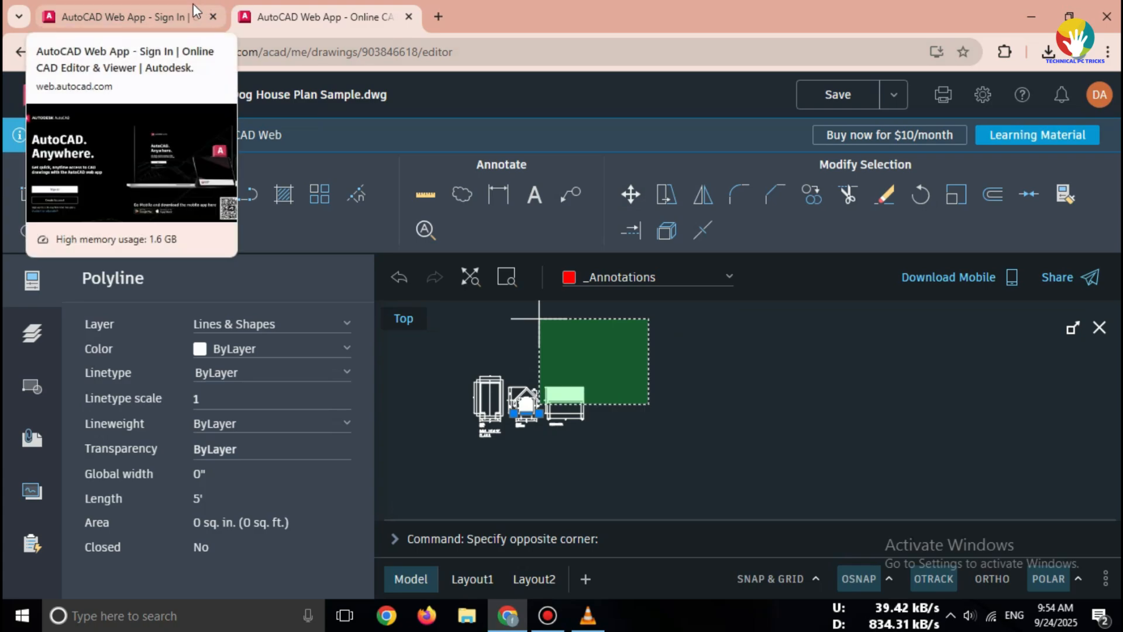
# Step: Switch to the other AutoCAD Web tab and load its Recent files page
pyautogui.click(115, 16)
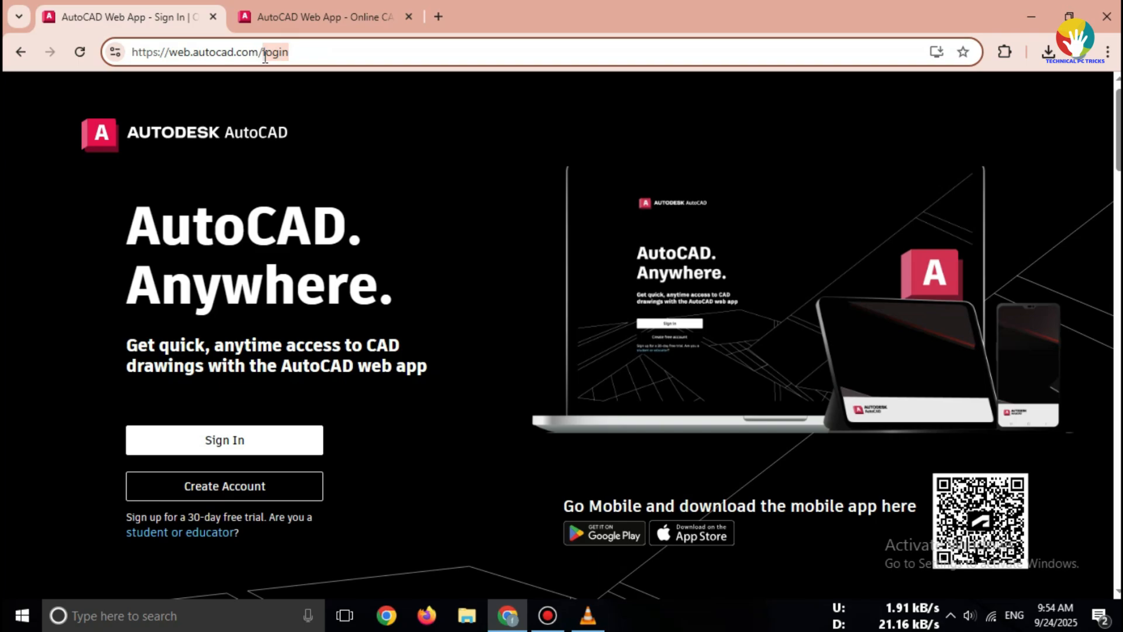
pyautogui.click(225, 440)
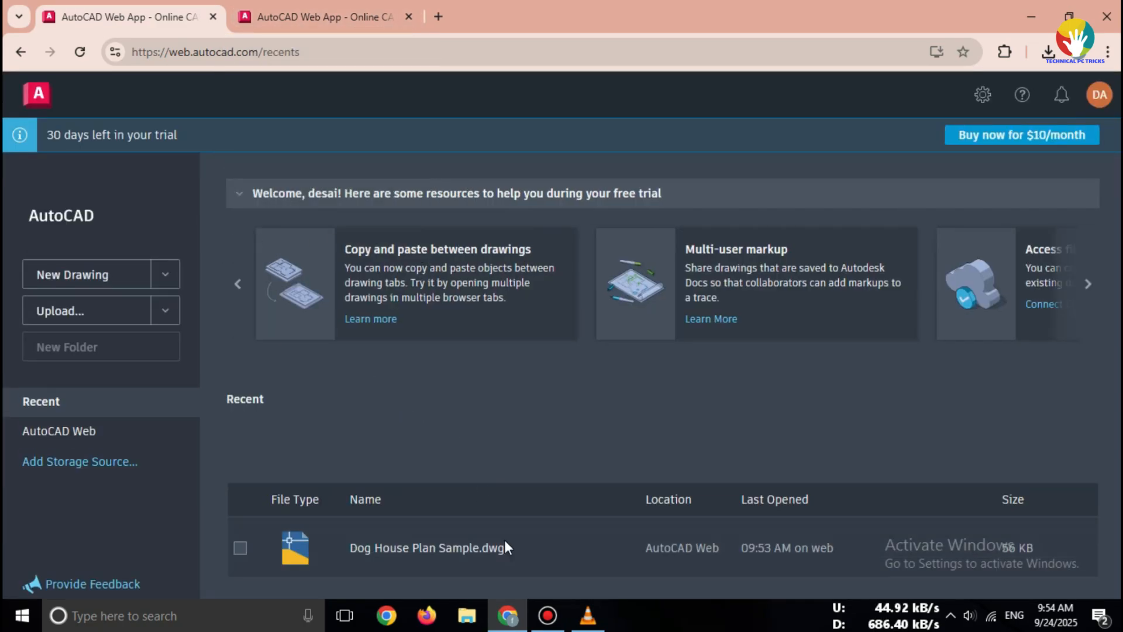
pyautogui.moveTo(530, 526)
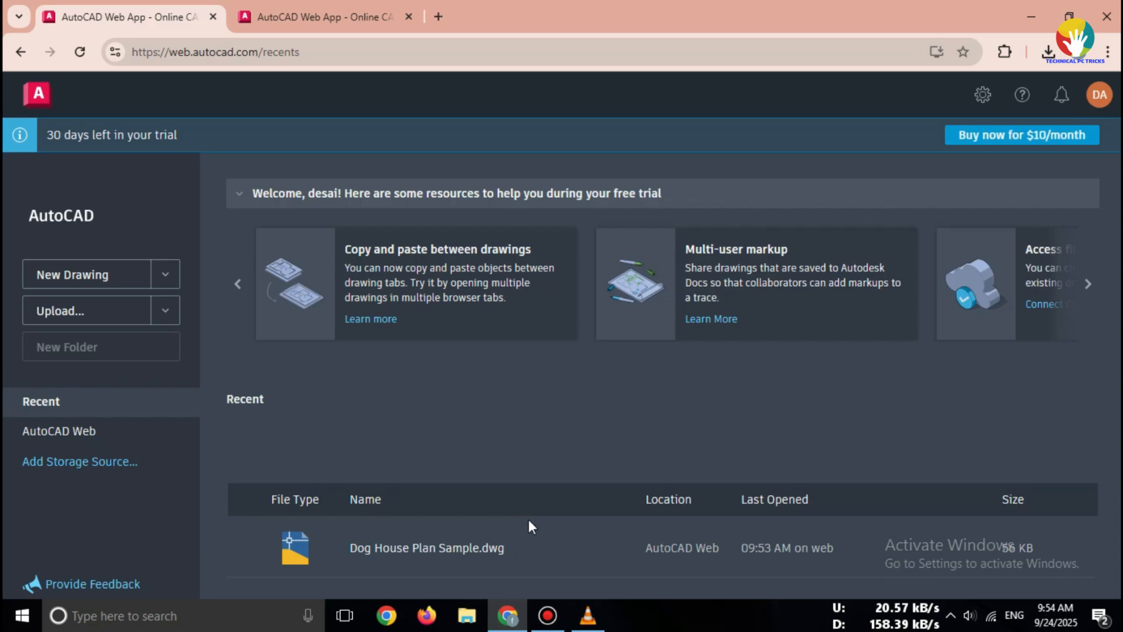
pyautogui.moveTo(378, 396)
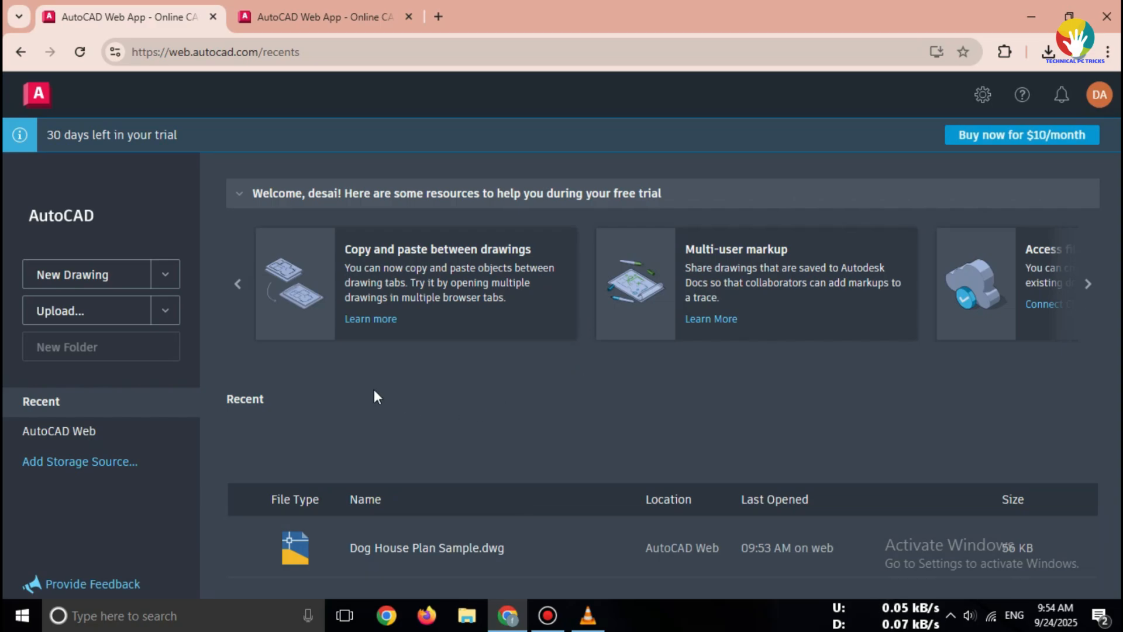
pyautogui.moveTo(305, 361)
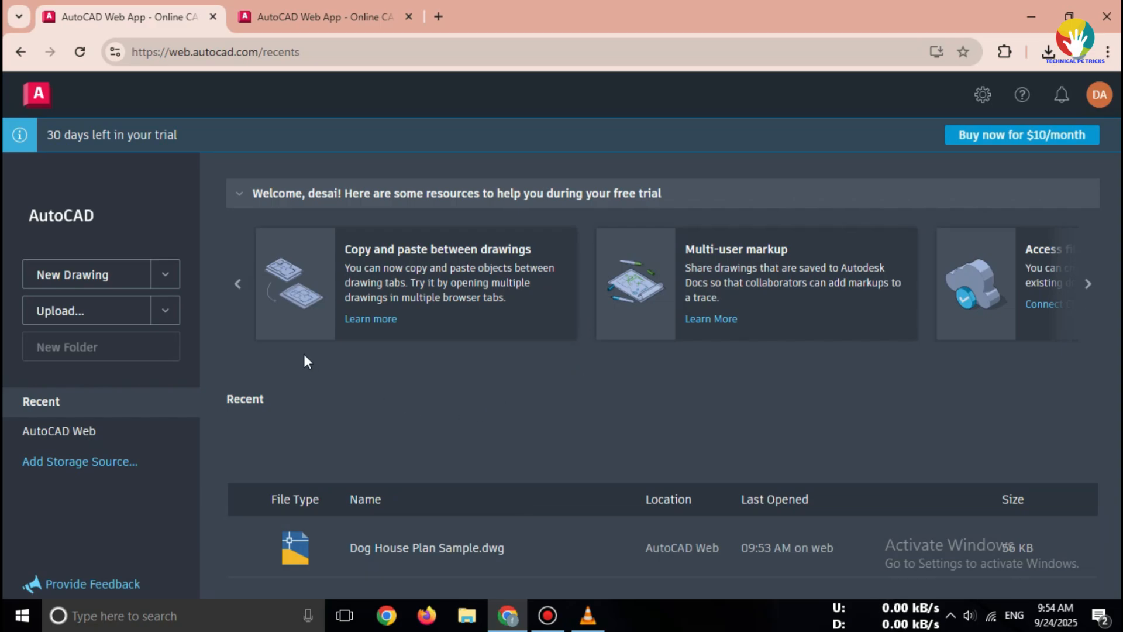